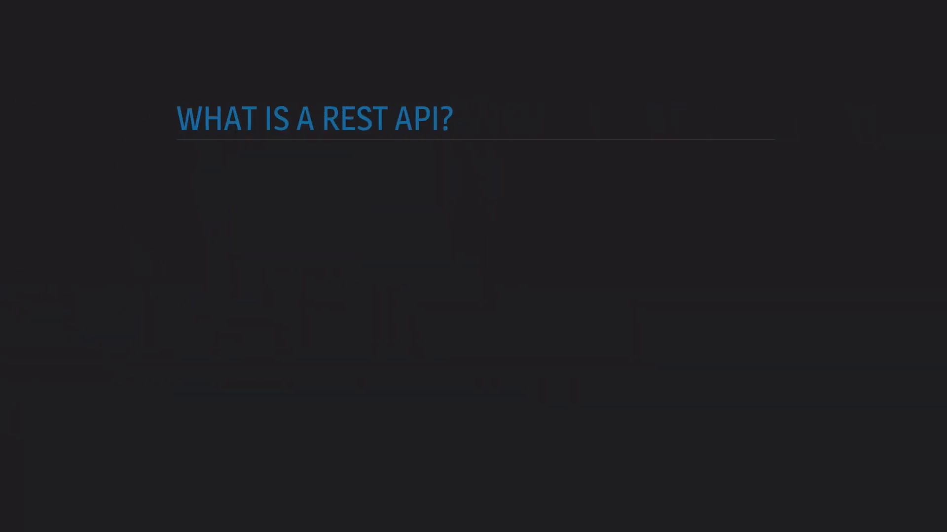
Advance the presentation to the 'What is a REST API?' slide.
{"action": "key", "text": "Right"}
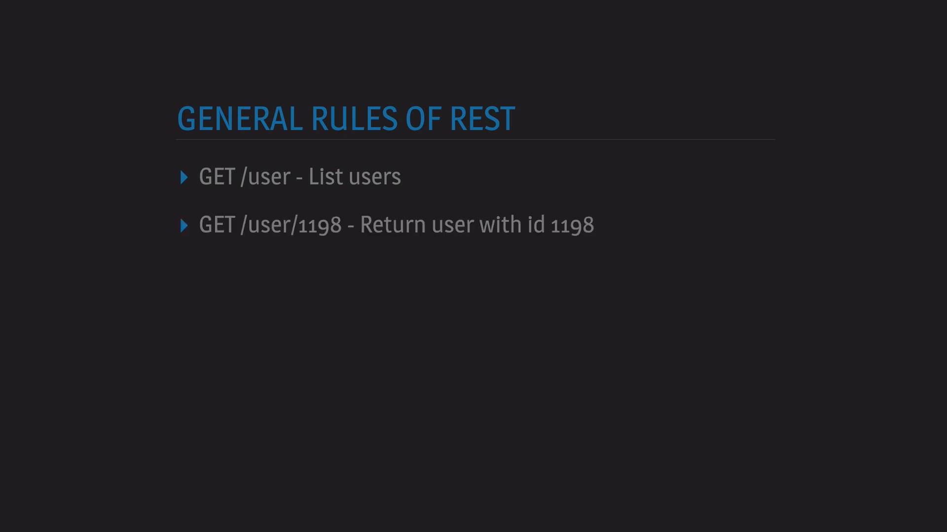